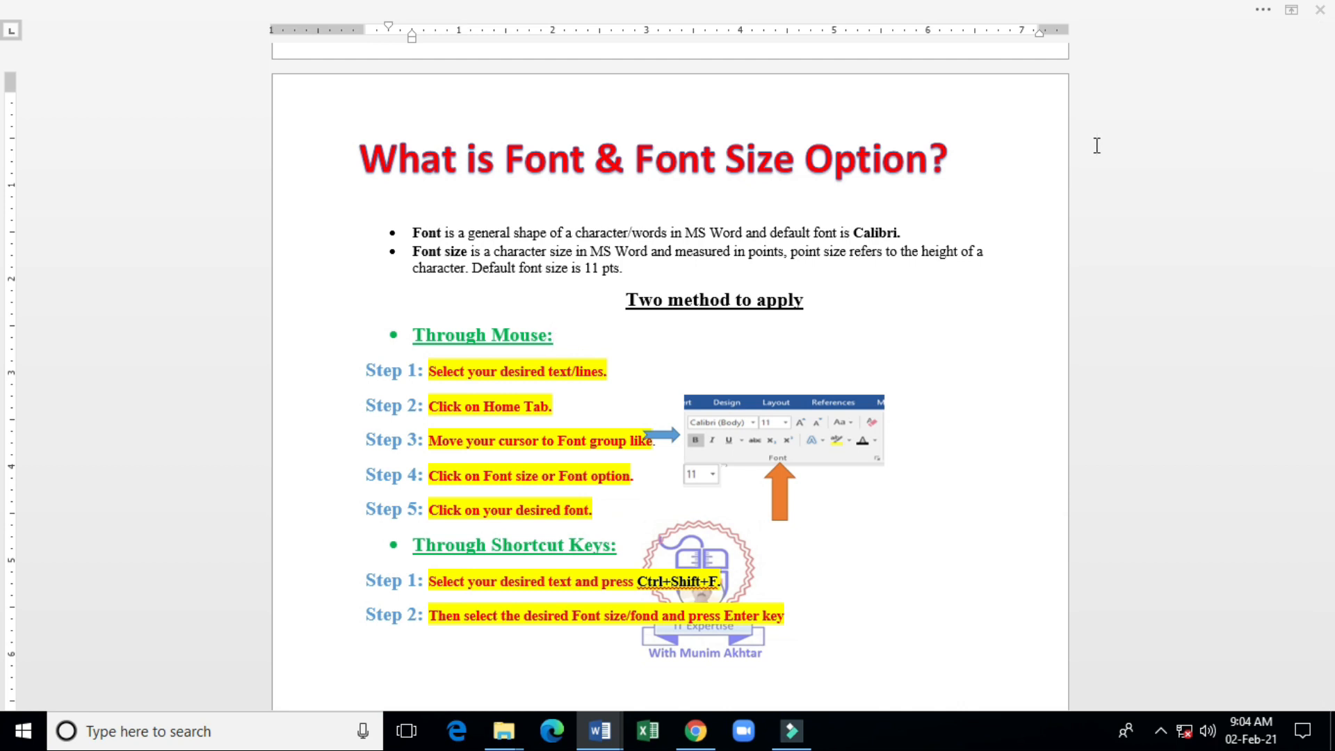
click(552, 335)
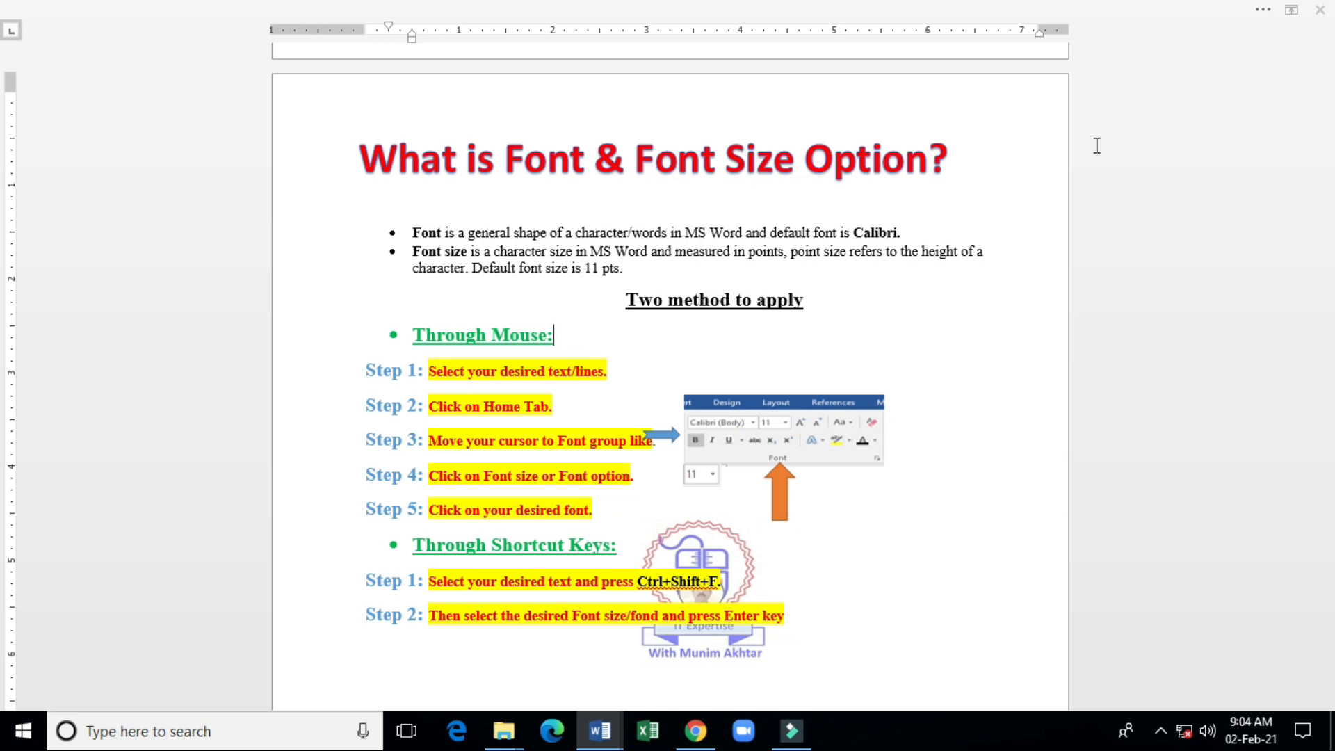
double_click(537, 158)
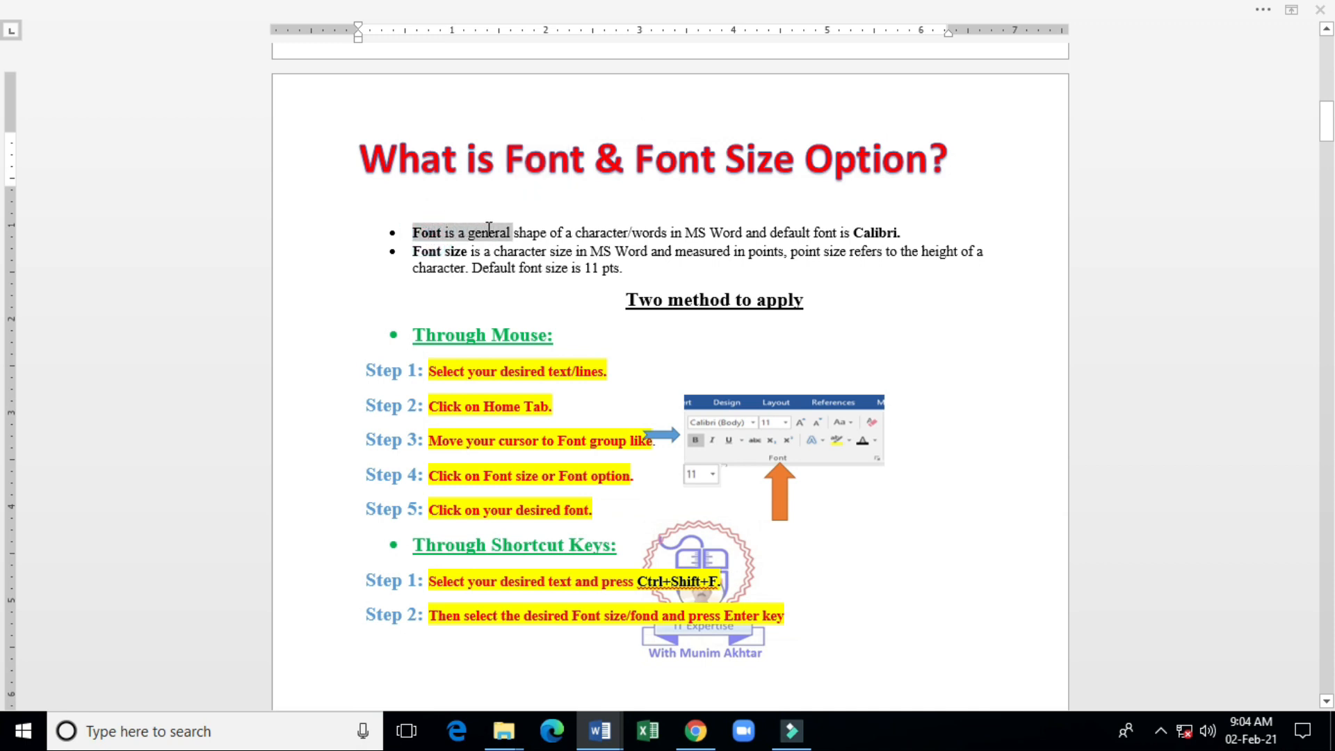
drag(510, 232, 682, 232)
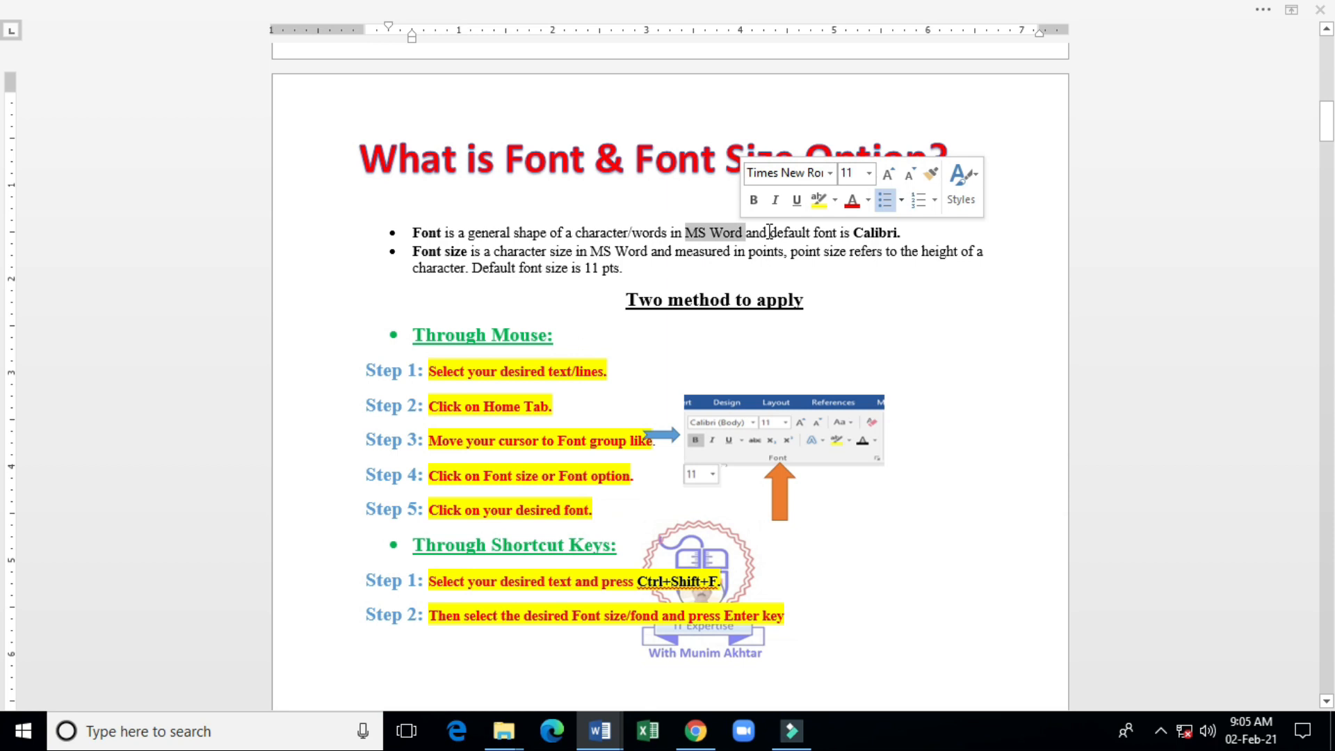
click(765, 236)
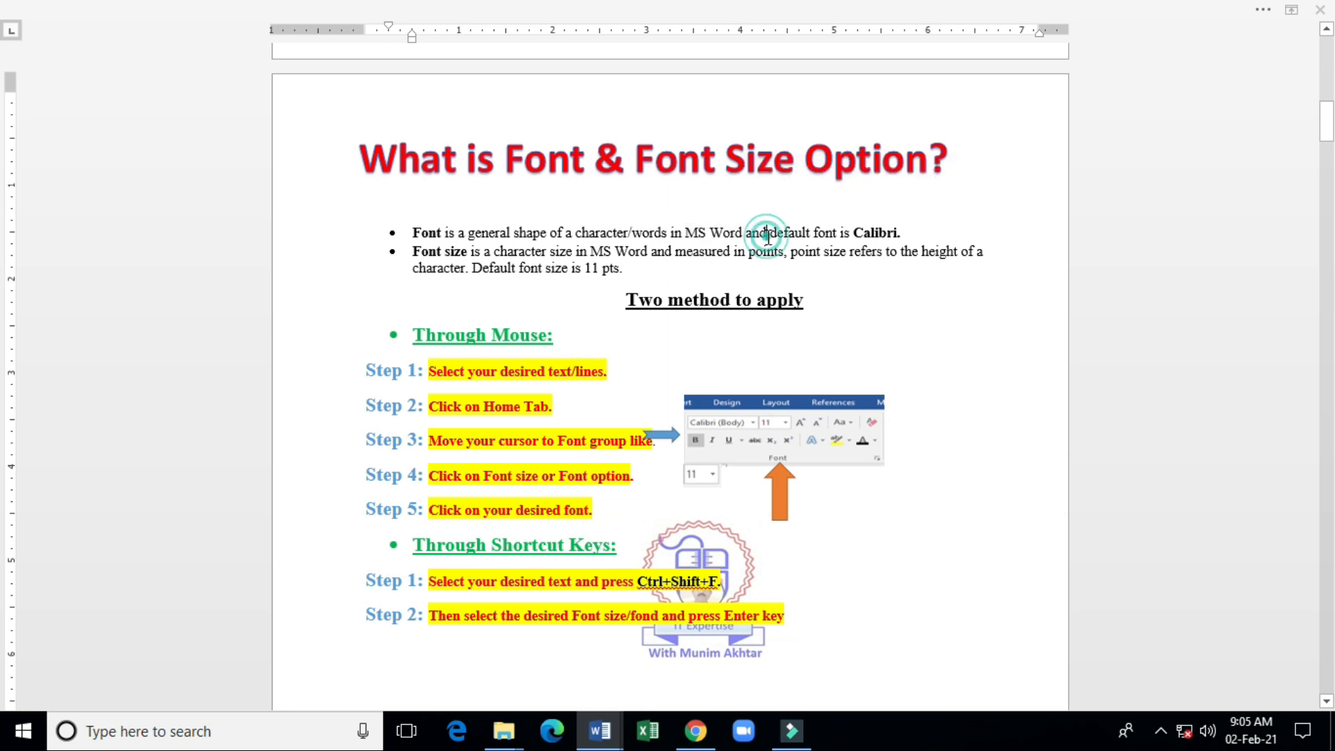
double_click(875, 232)
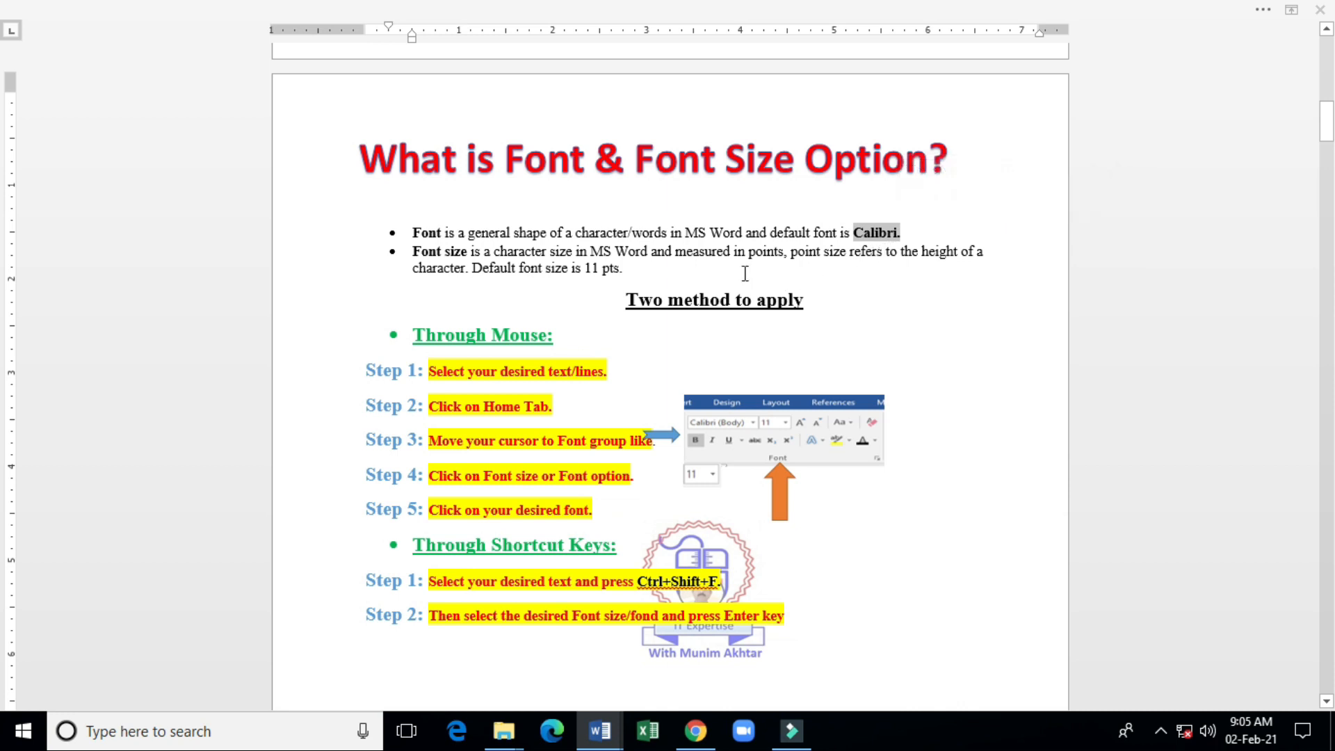
mouse_move(733, 283)
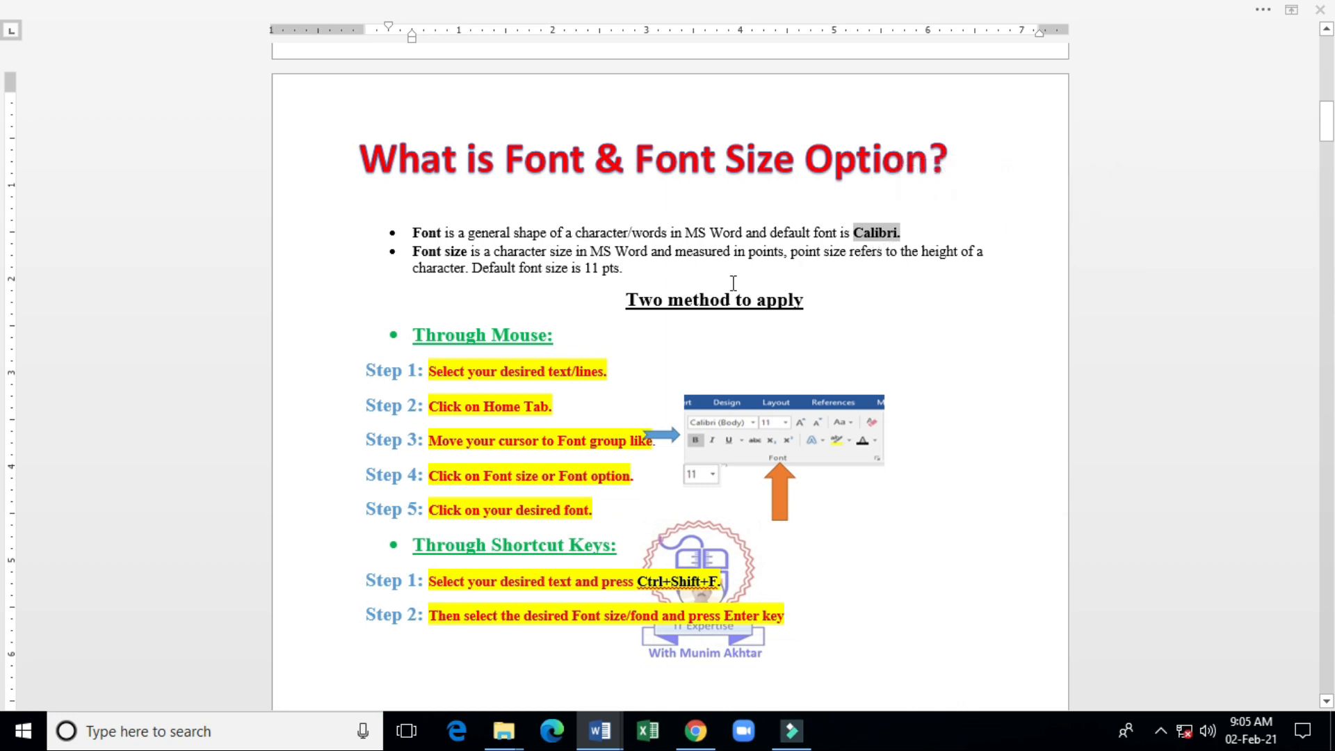
mouse_move(480, 273)
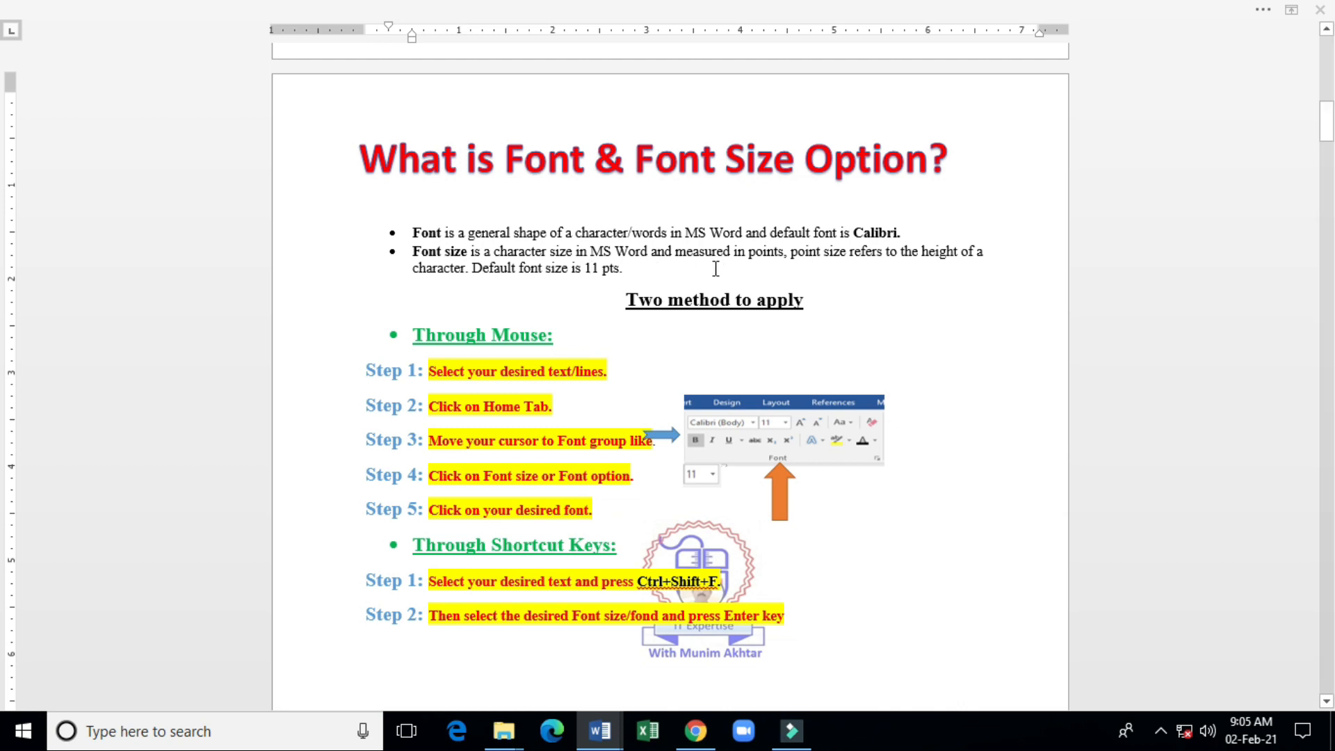
drag(676, 252, 785, 252)
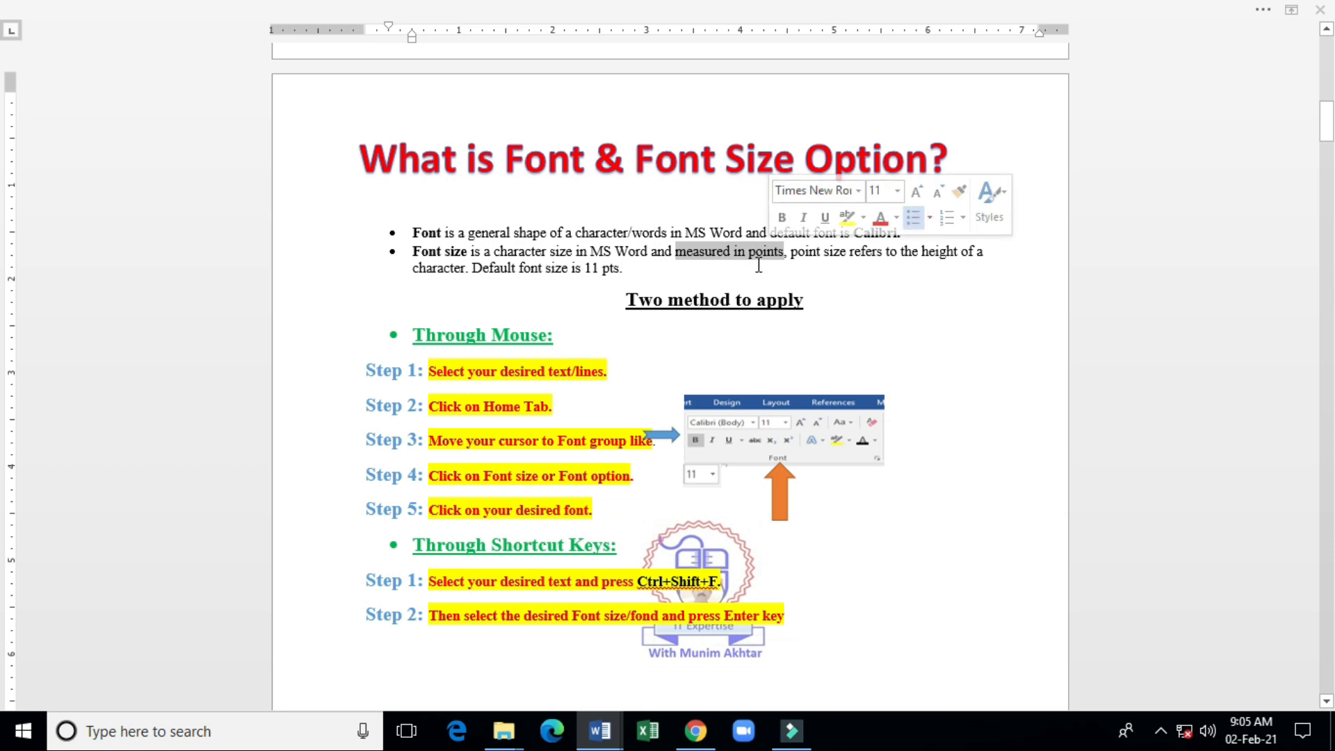
click(651, 317)
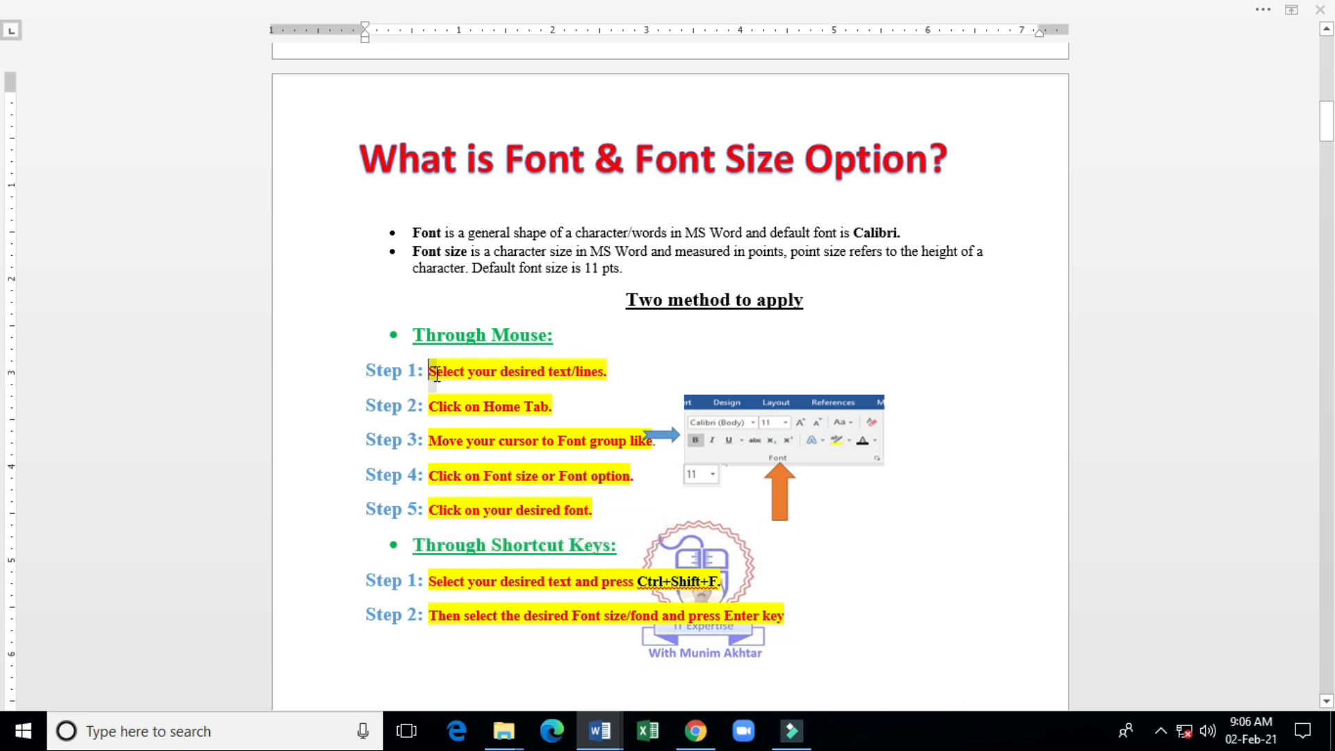
drag(430, 371, 607, 384)
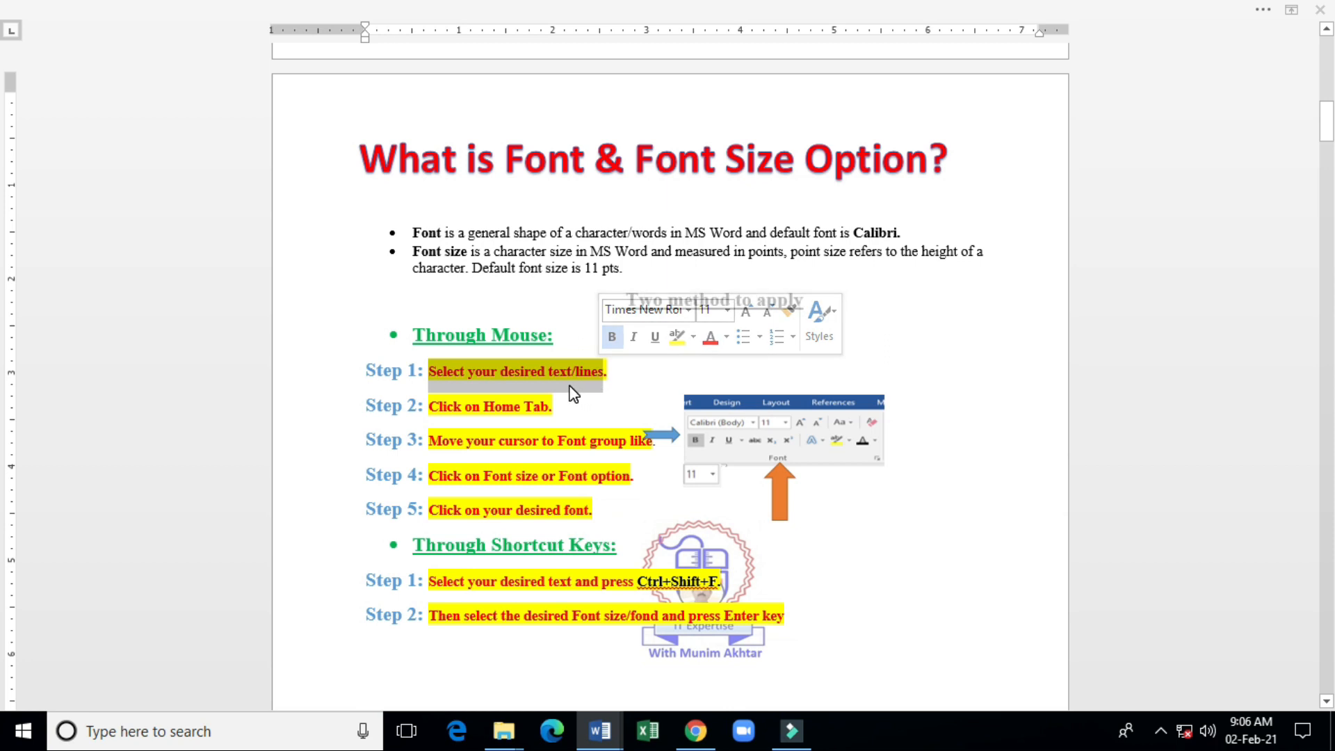
mouse_move(579, 394)
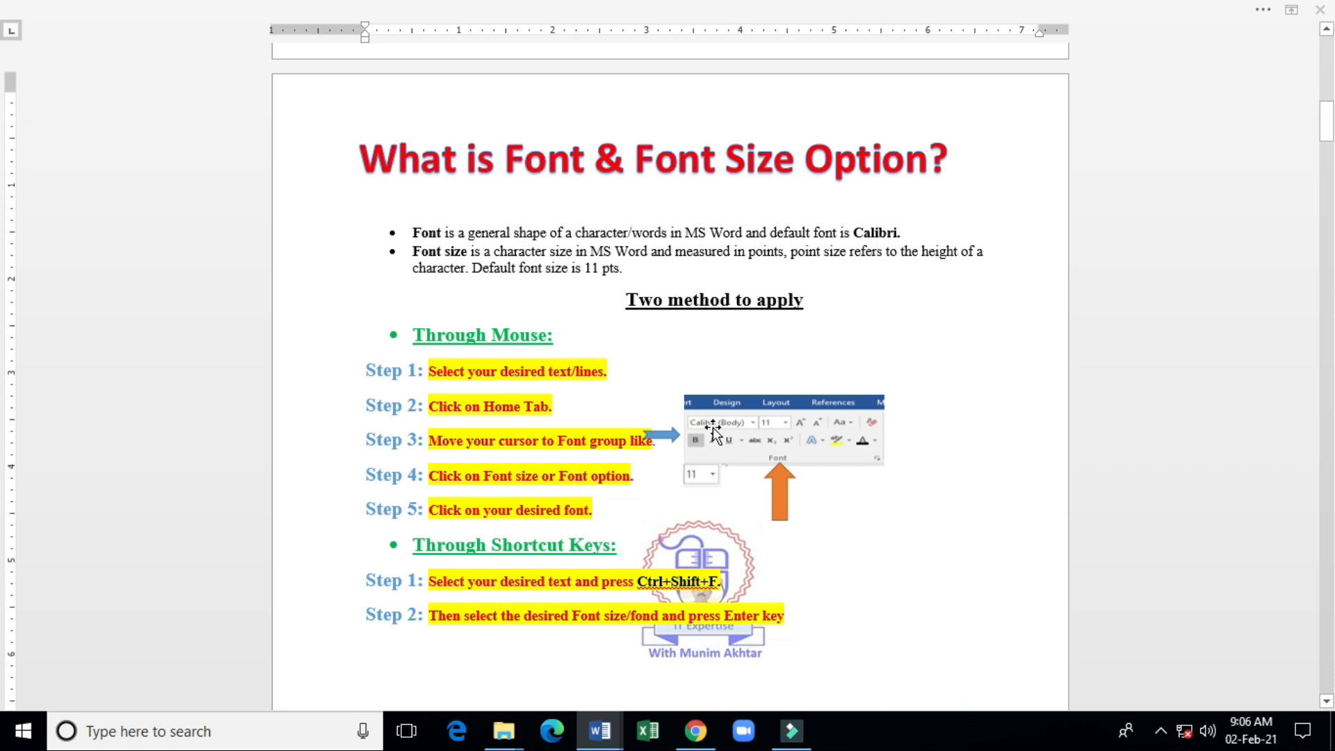
mouse_move(530, 491)
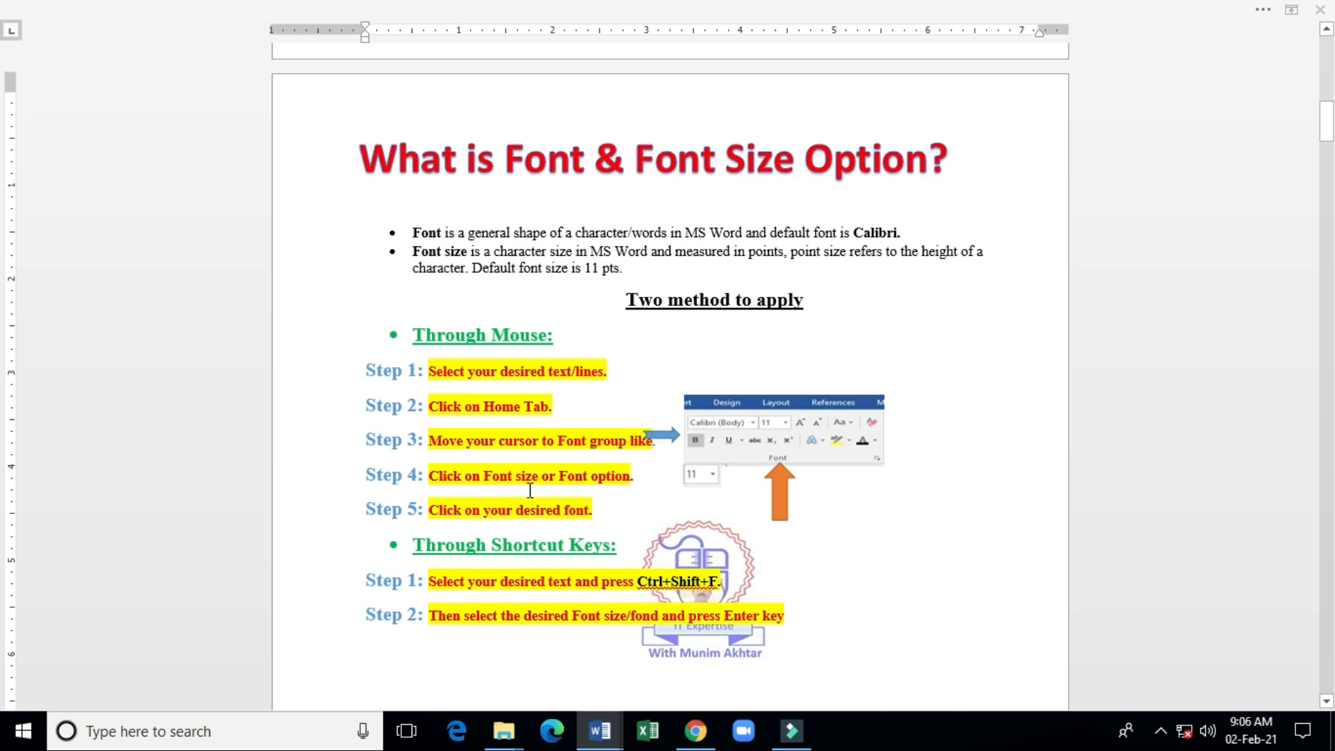
mouse_move(695, 452)
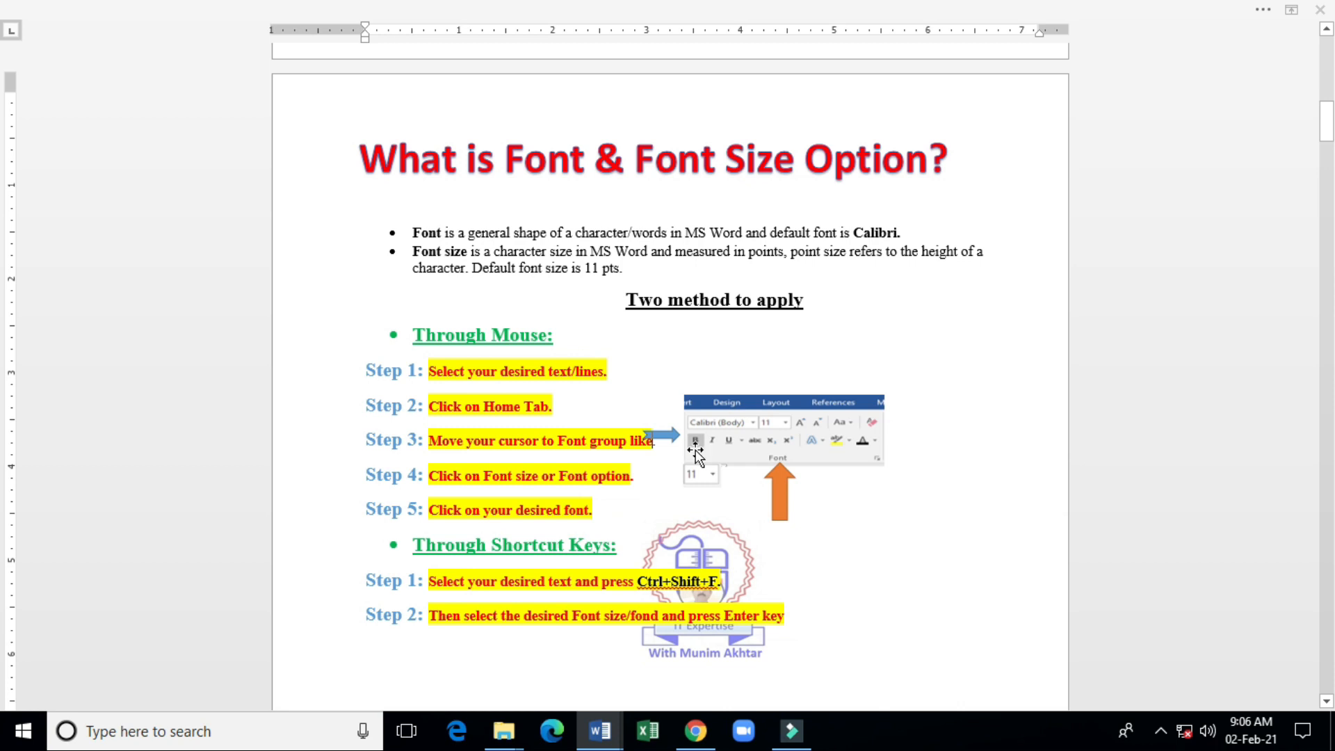
mouse_move(743, 427)
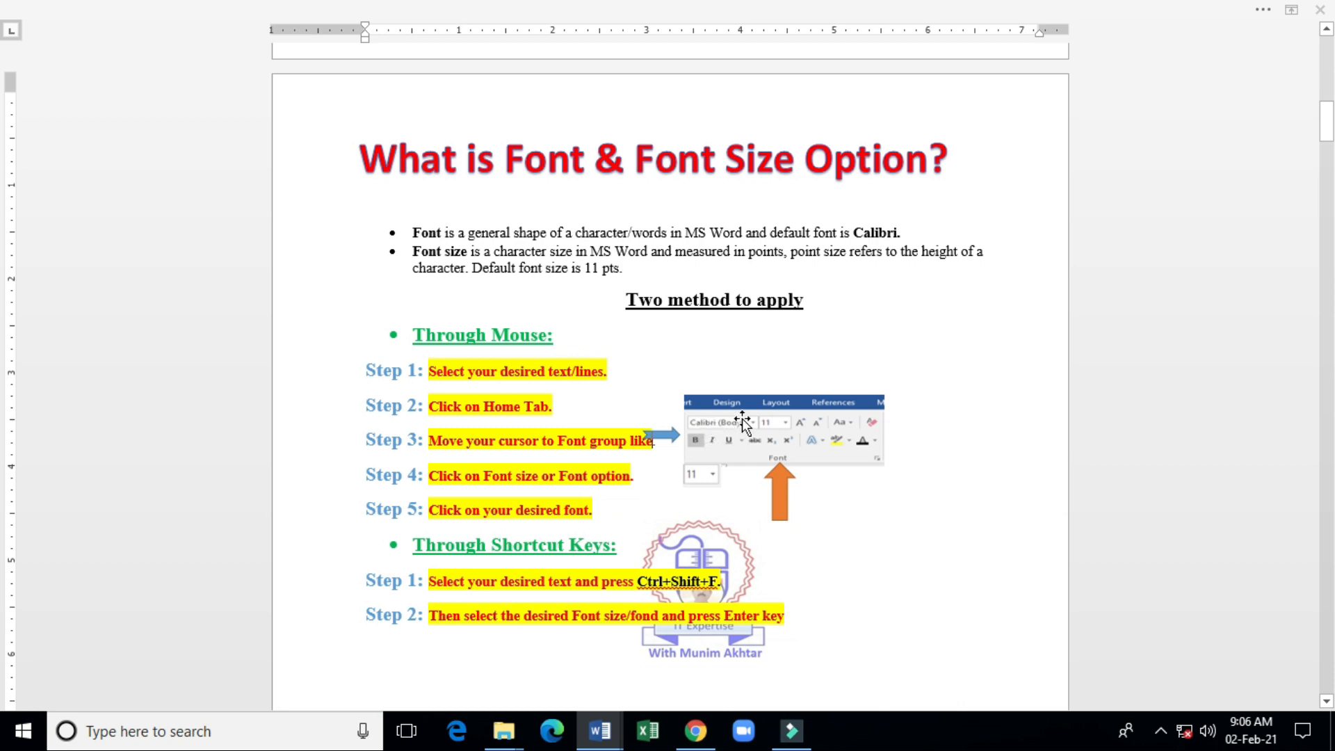
mouse_move(739, 449)
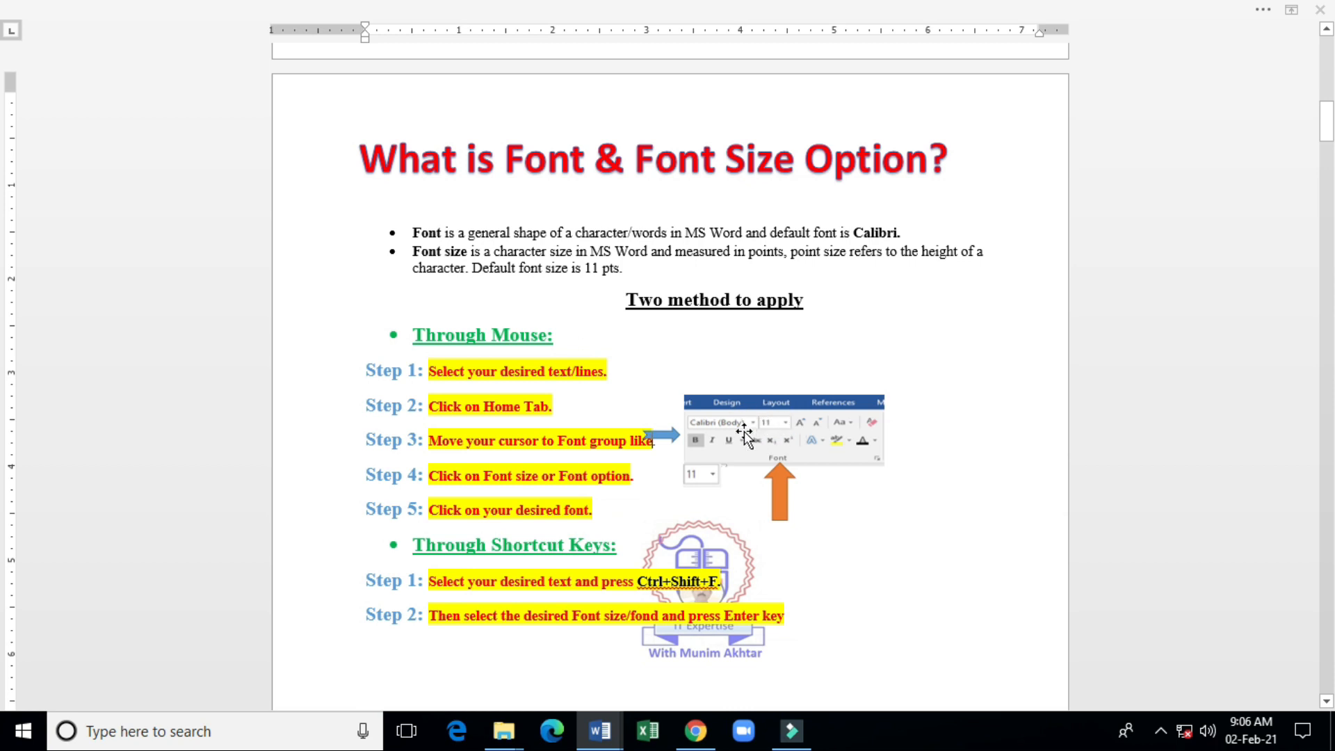
mouse_move(783, 426)
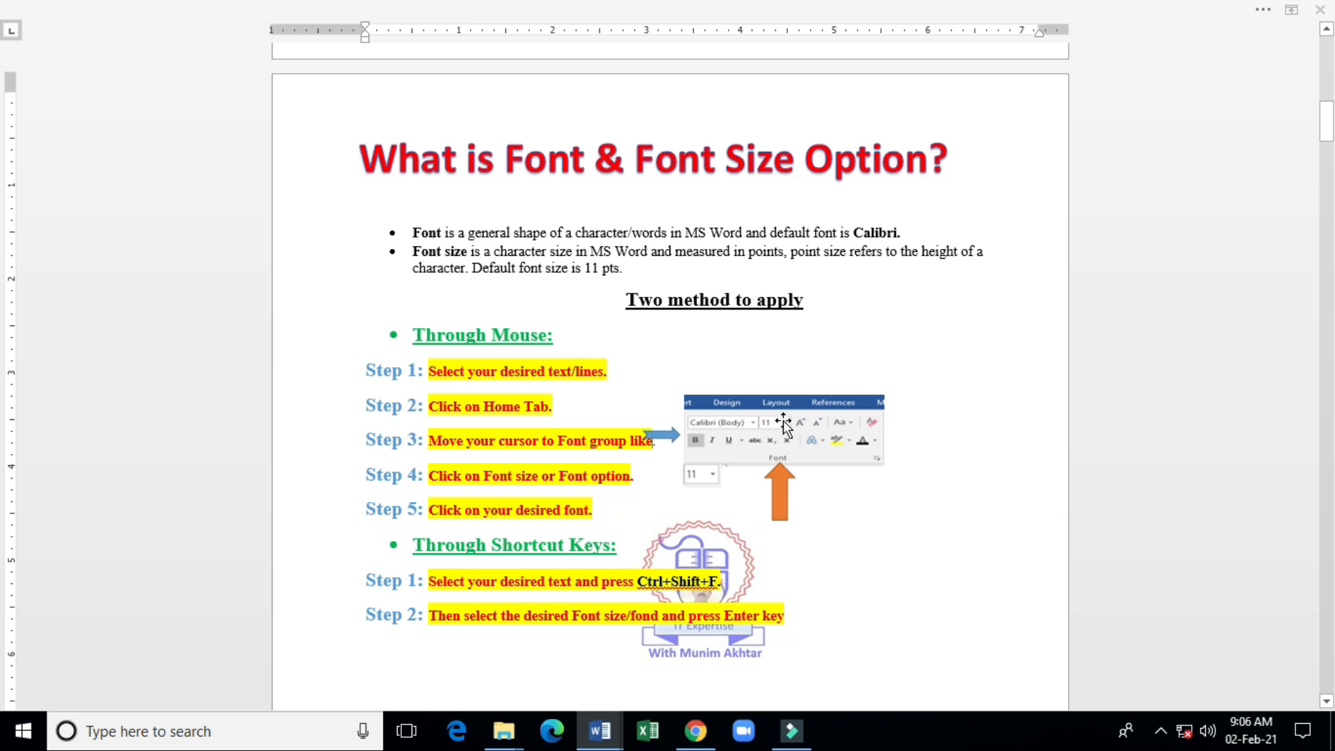
click(782, 430)
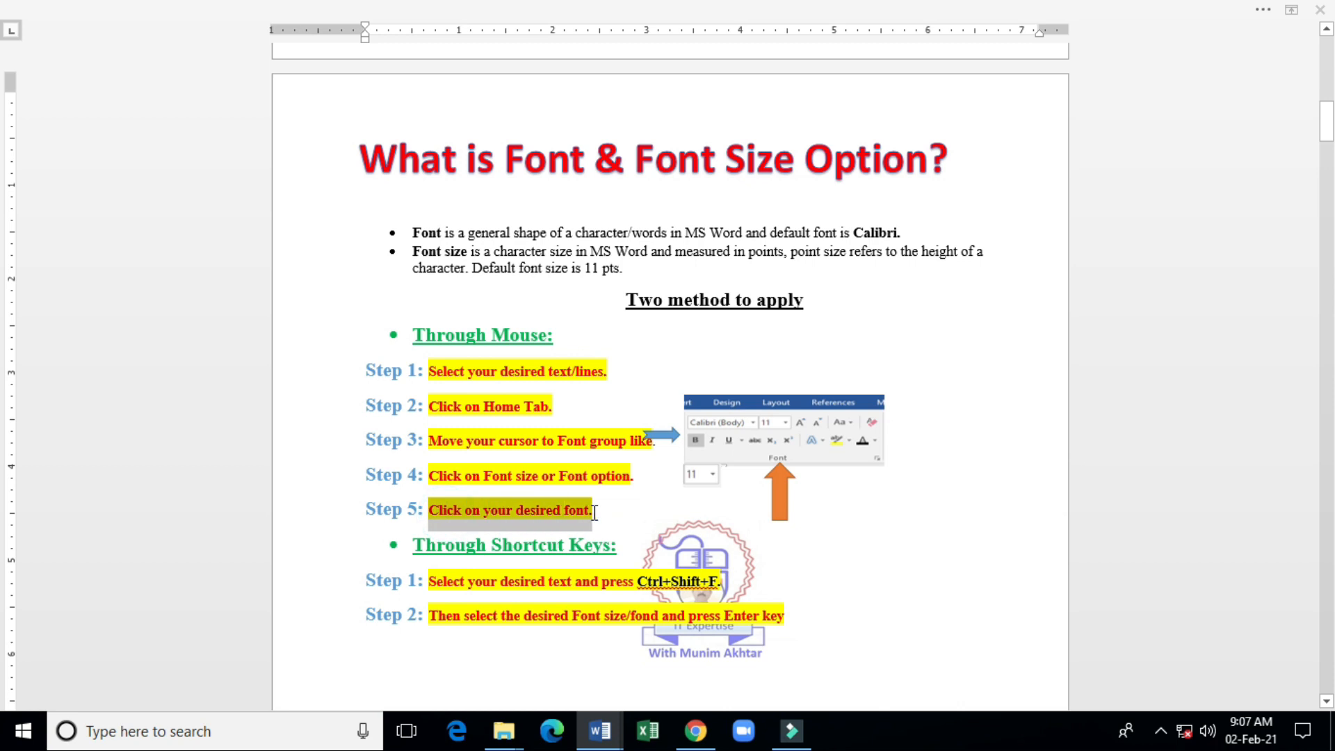
mouse_move(919, 501)
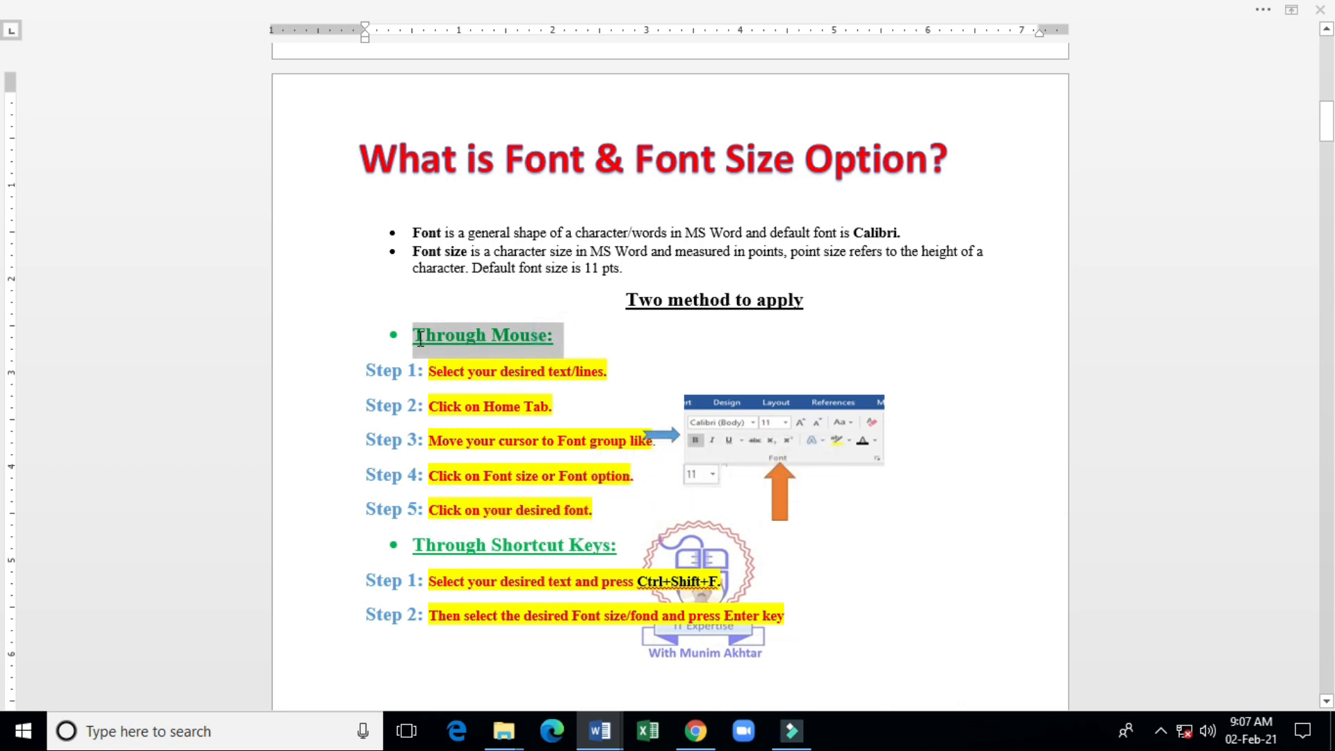
click(400, 337)
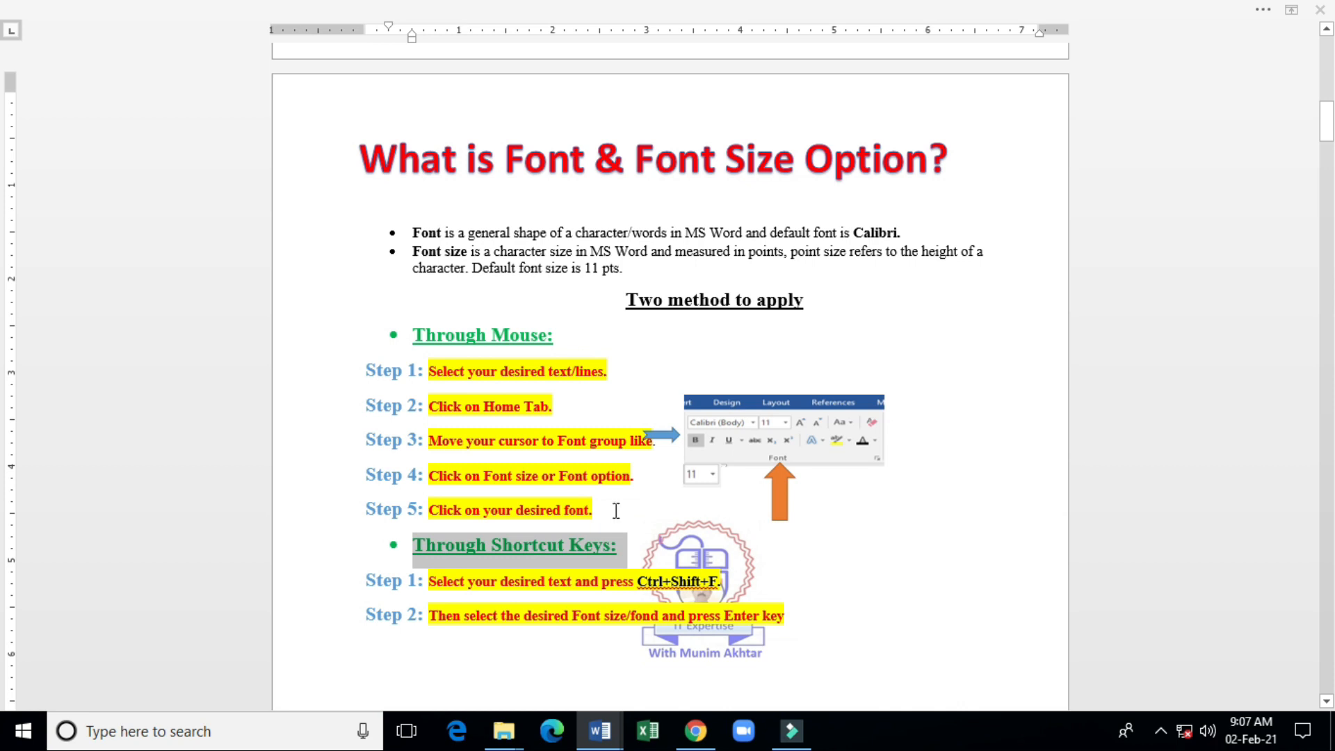
mouse_move(483, 349)
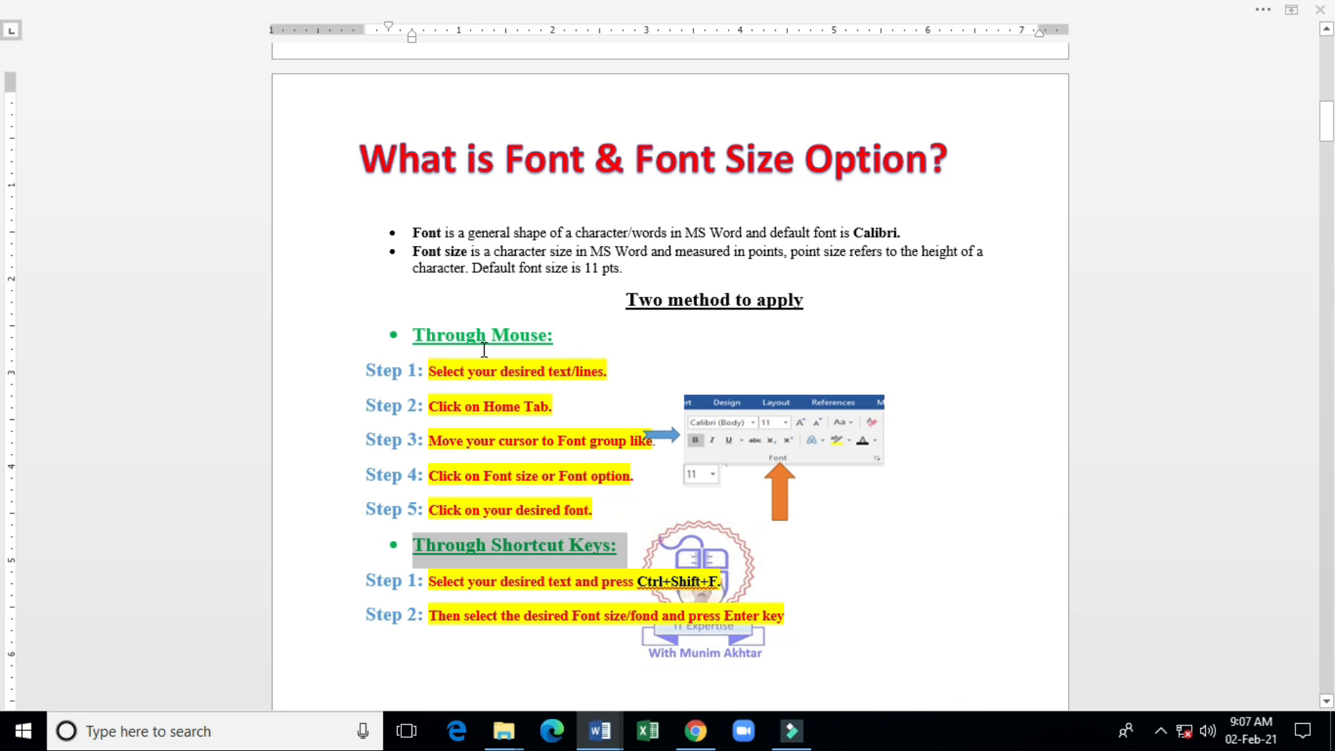
mouse_move(515, 586)
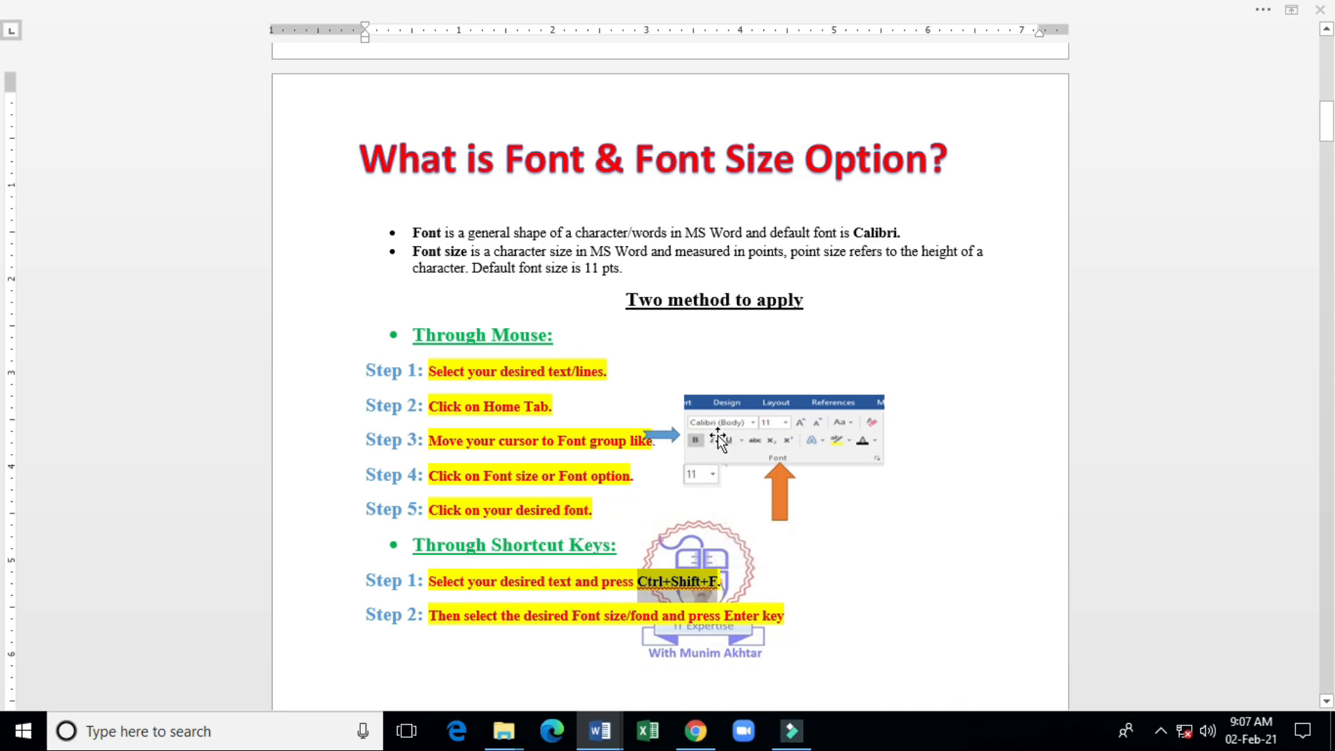
mouse_move(738, 450)
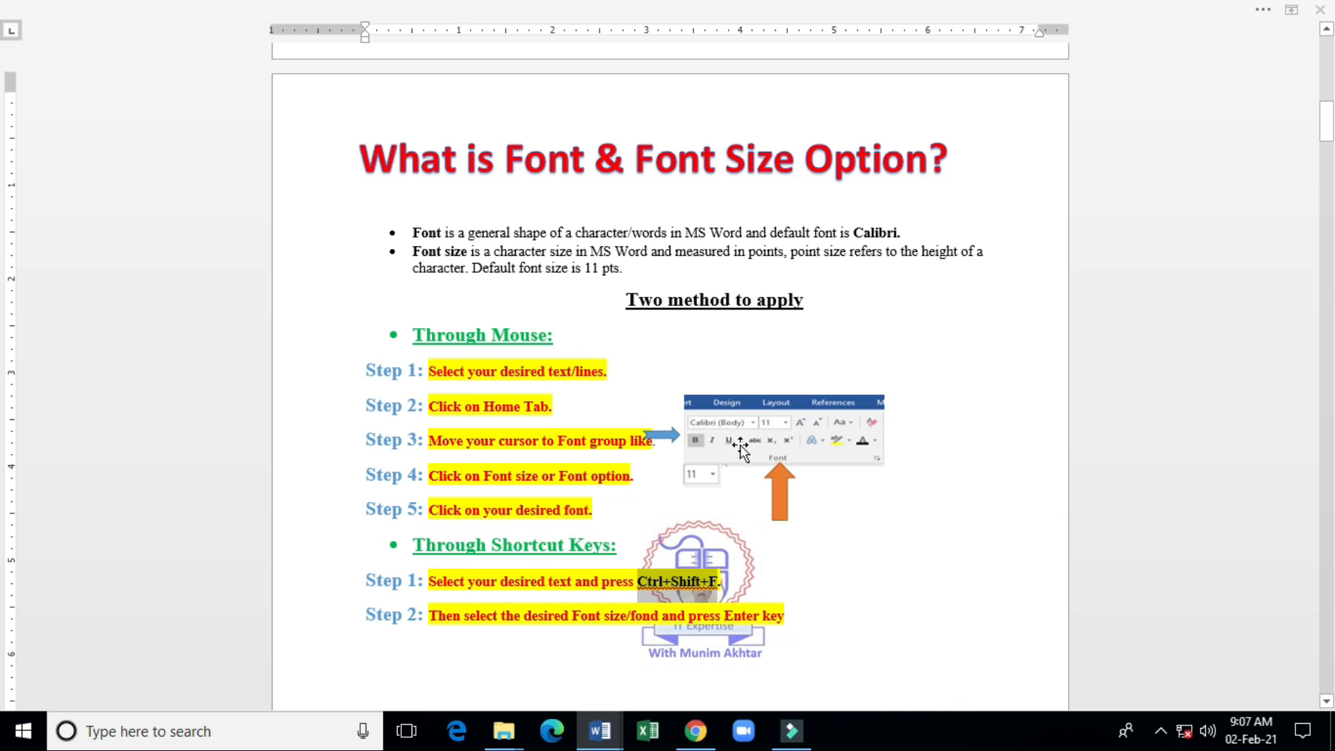
mouse_move(723, 434)
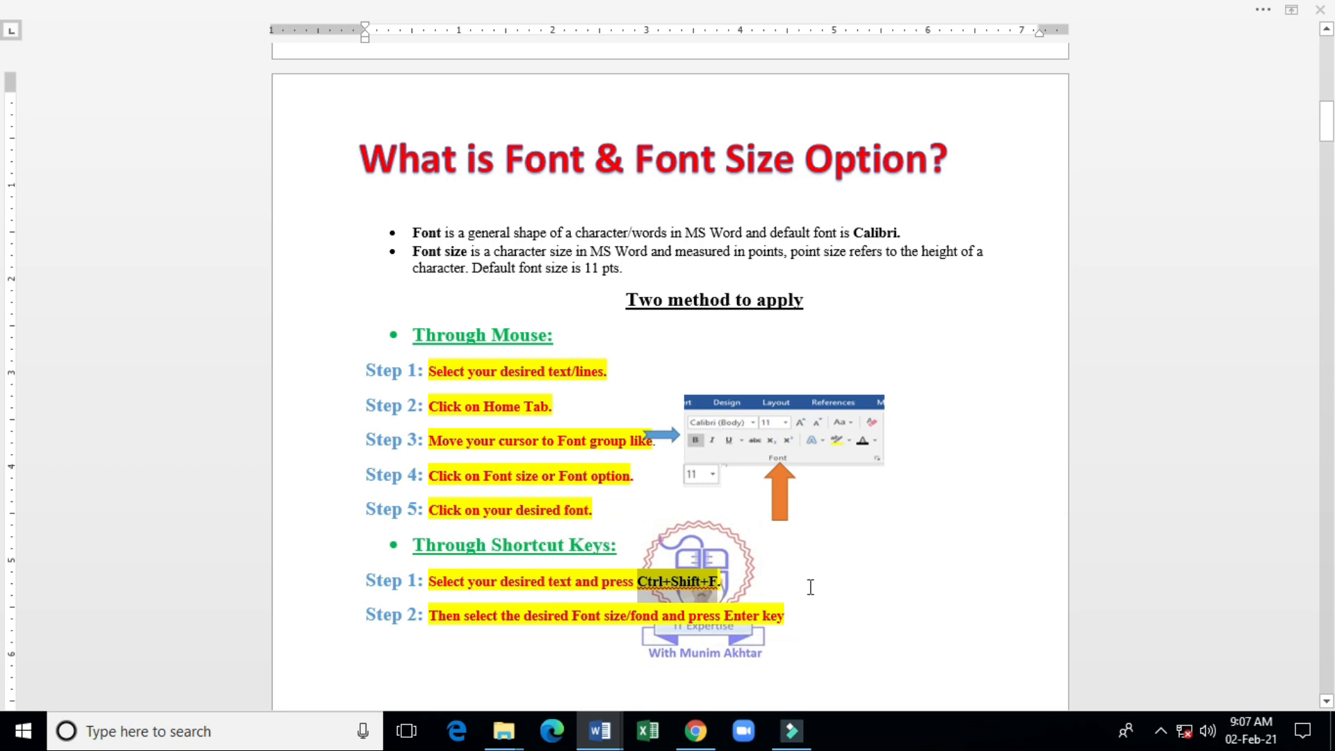
mouse_move(843, 351)
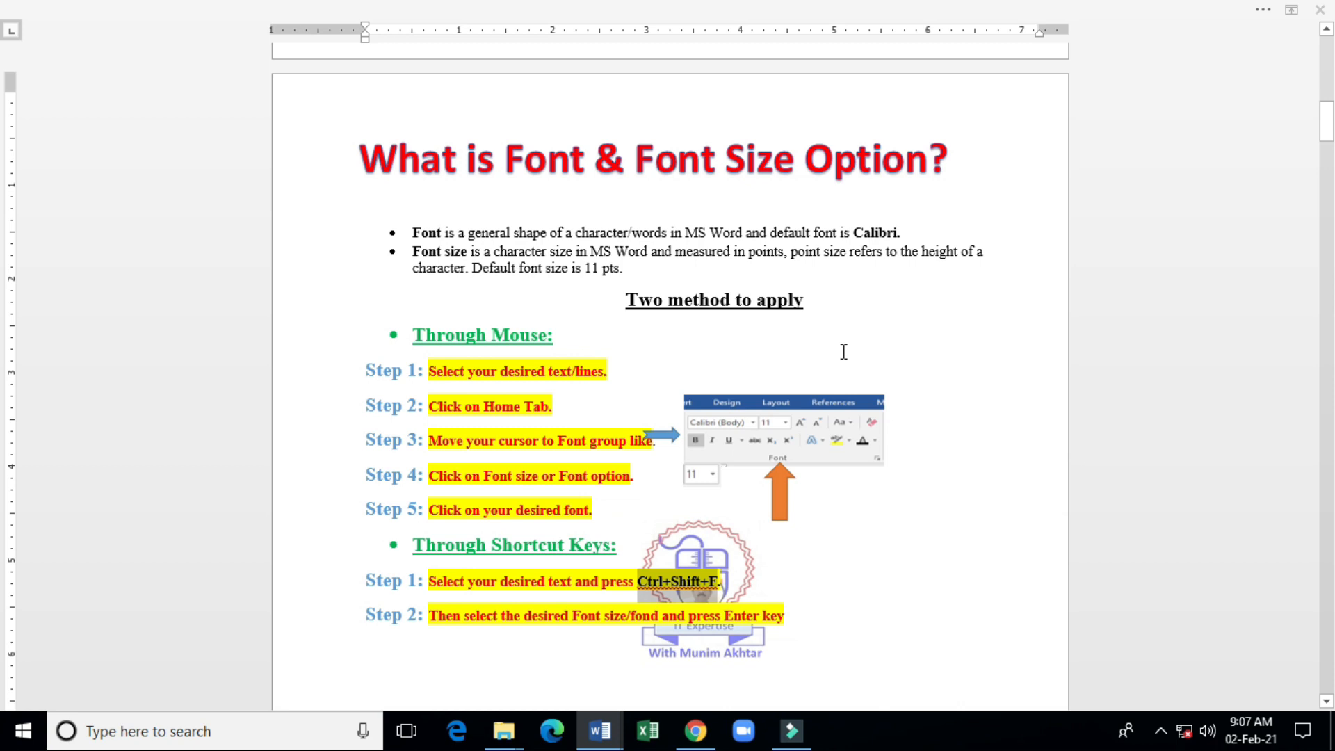
mouse_move(884, 313)
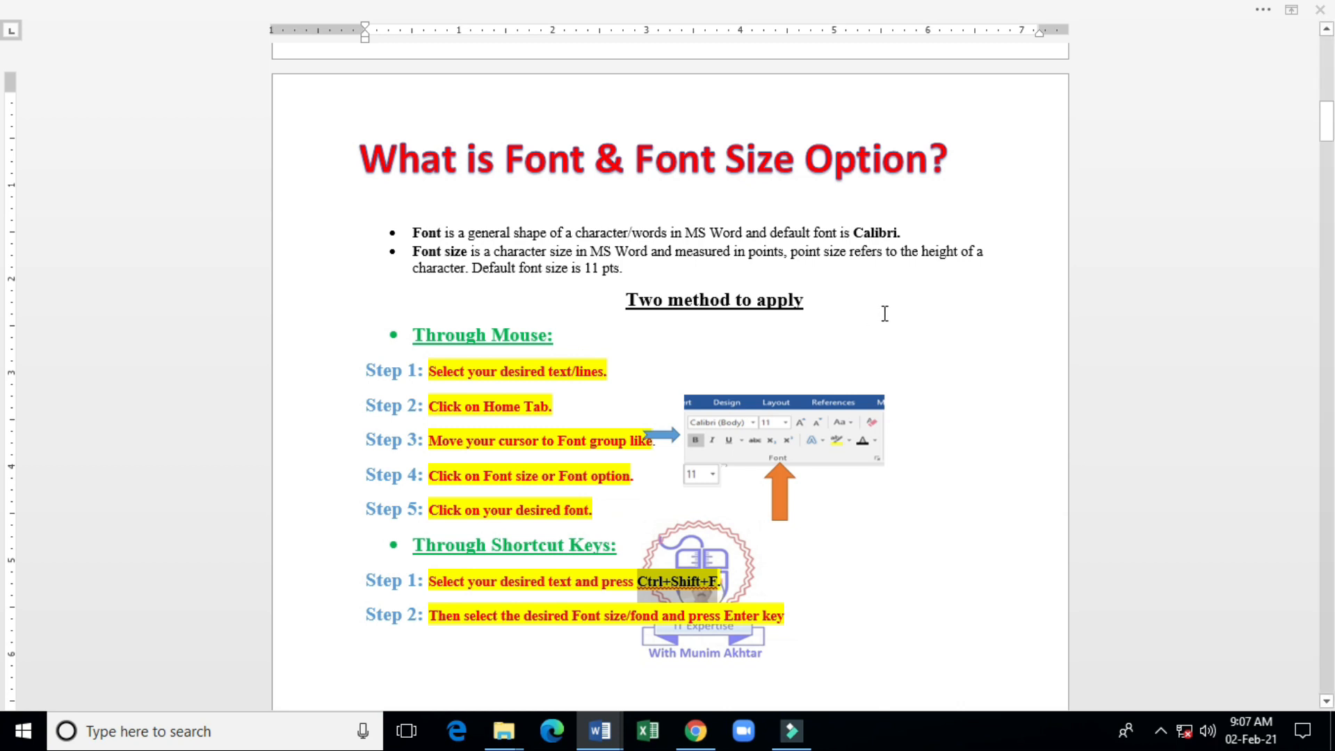